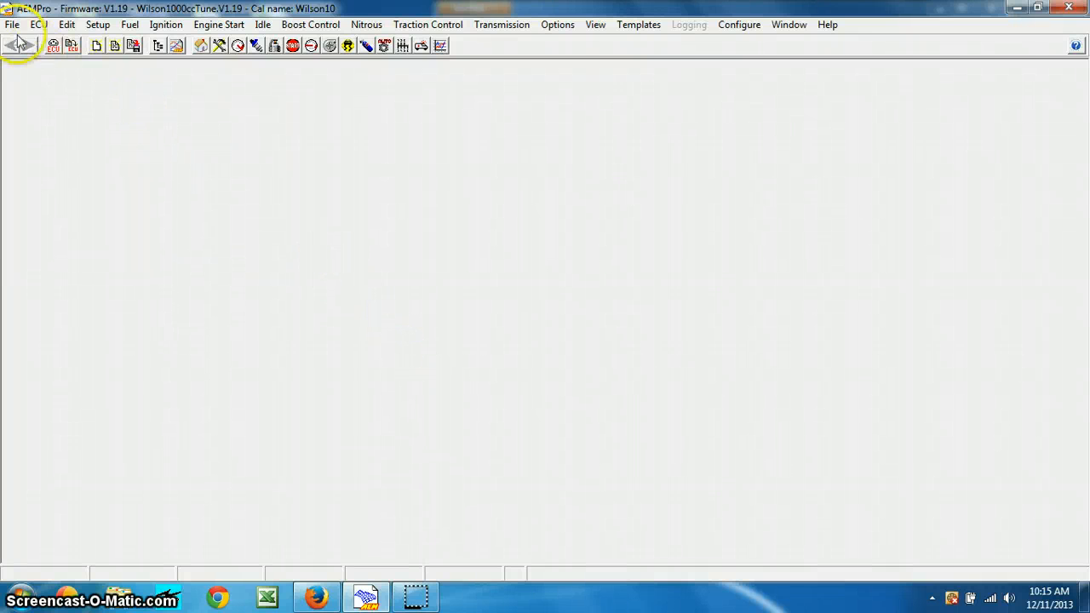
Load the Wilson1000ccTune calibration file into AEMPro
left_click(11, 24)
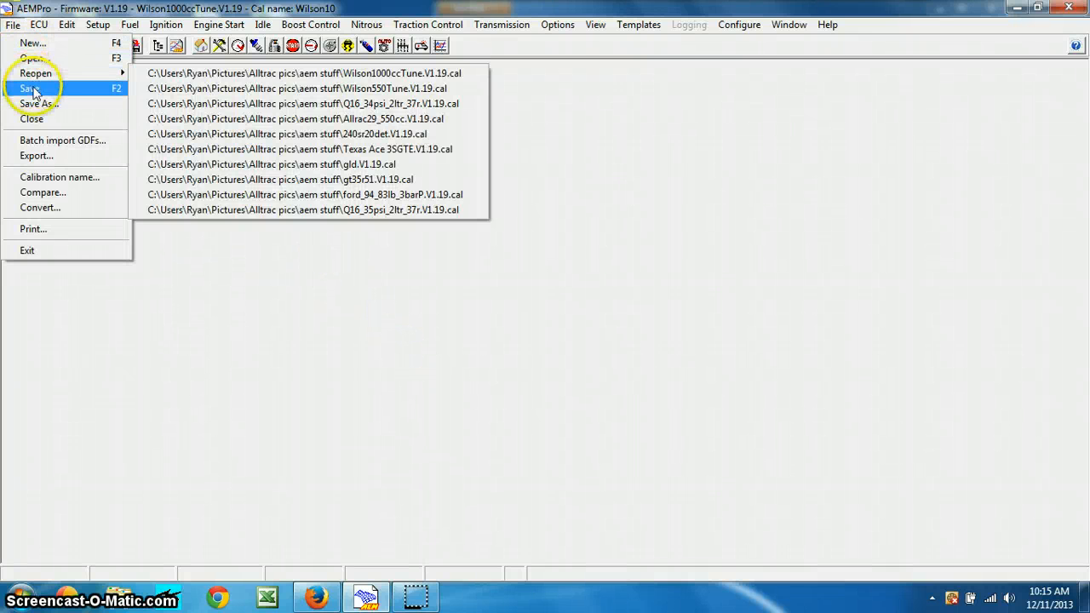
left_click(34, 58)
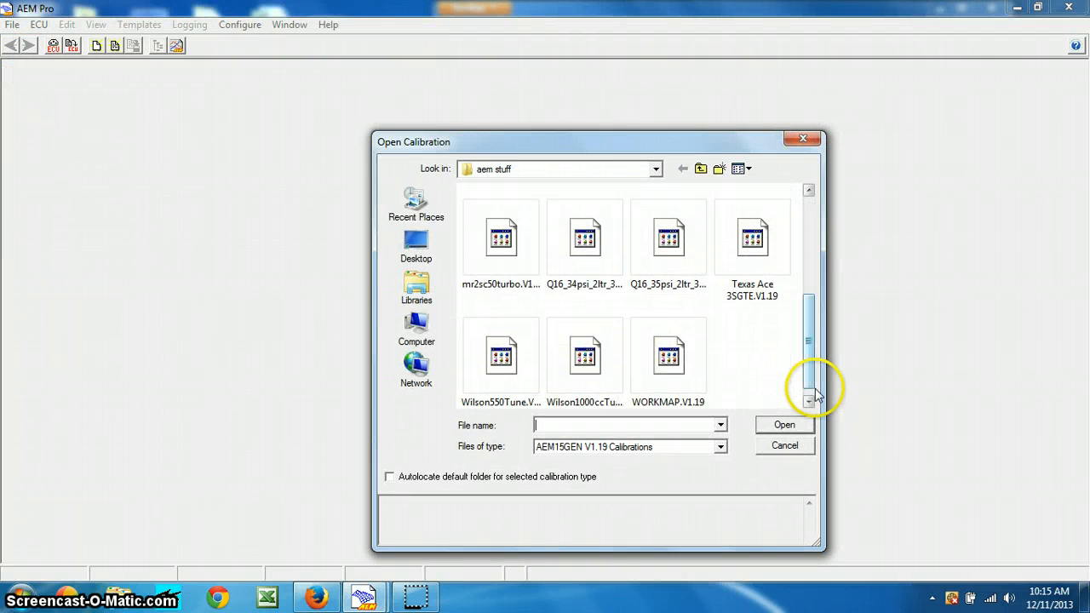
double_click(584, 356)
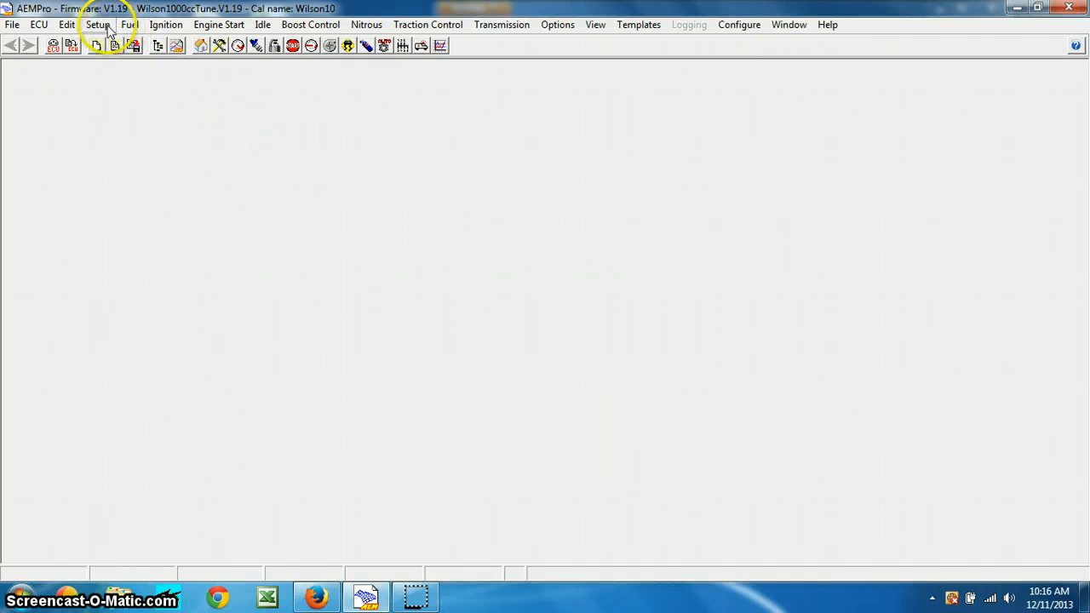
Look at the primary injector battery offset wizard and close it without applying anything
left_click(98, 23)
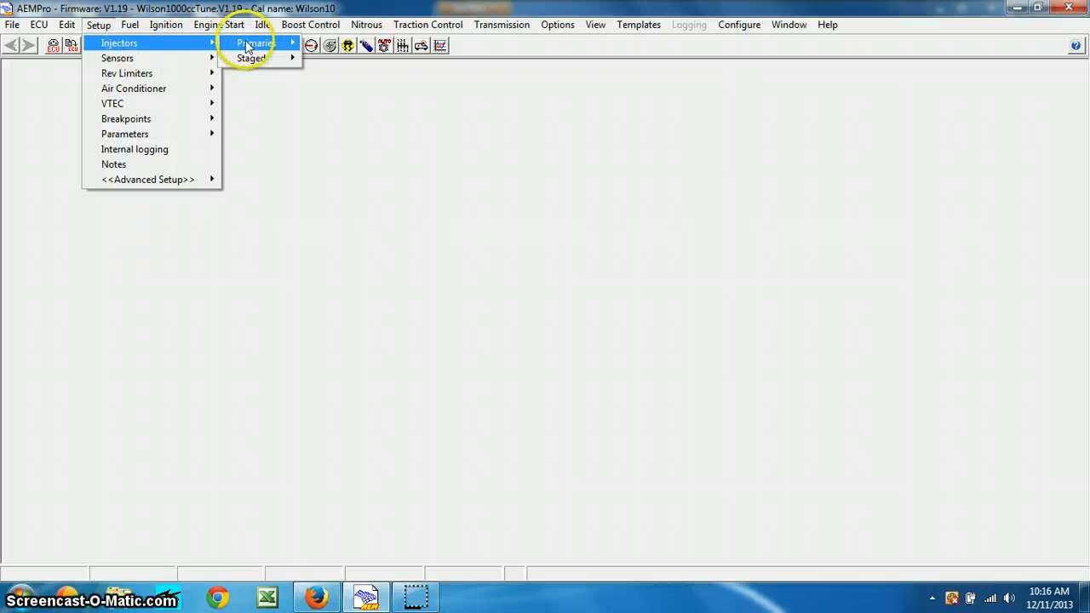
mouse_move(255, 42)
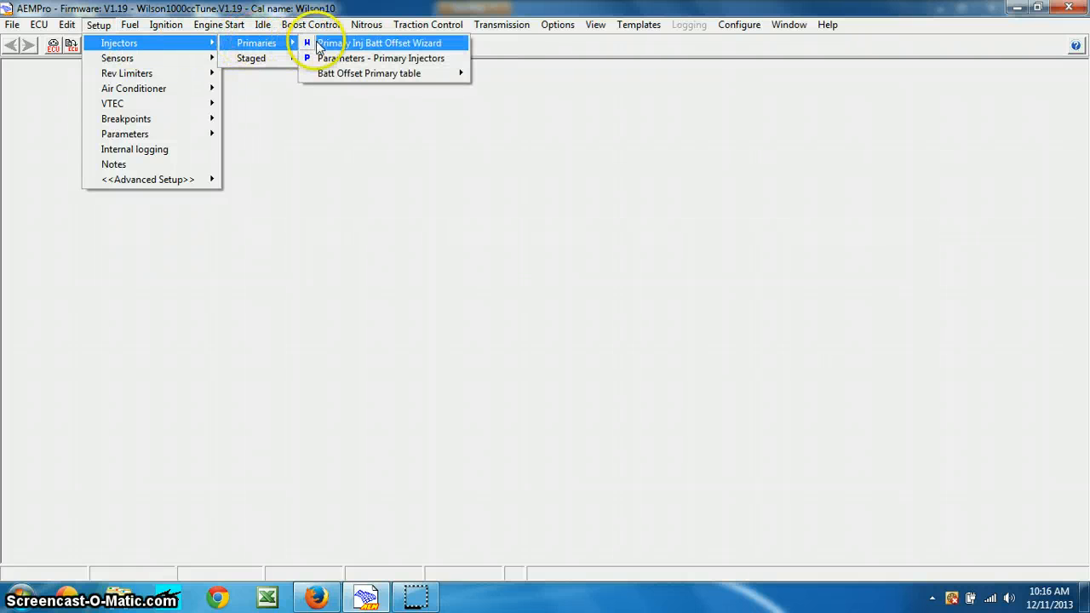
left_click(380, 42)
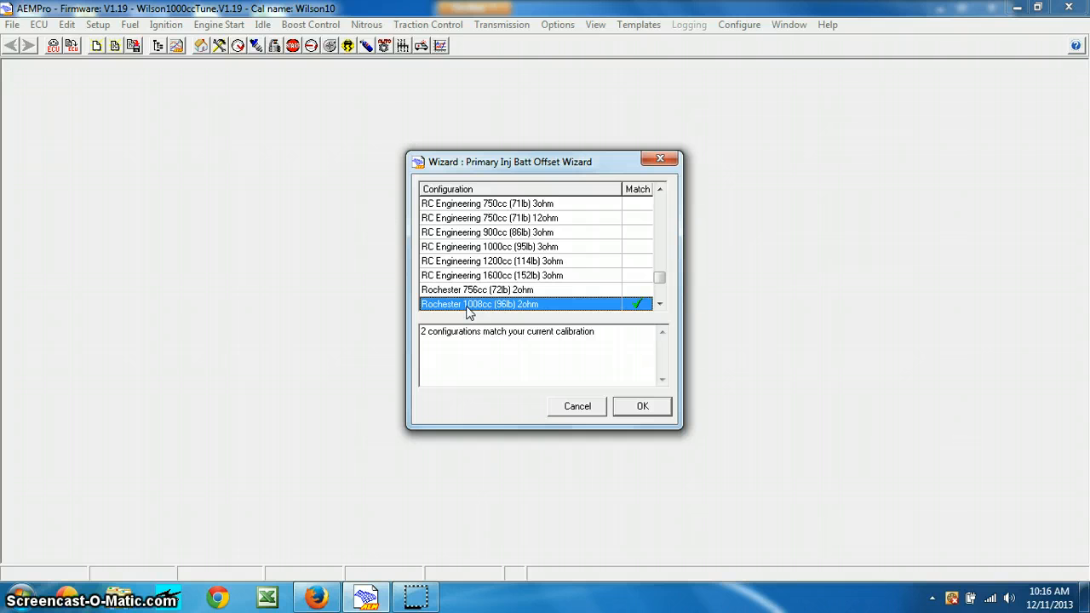
left_click(576, 405)
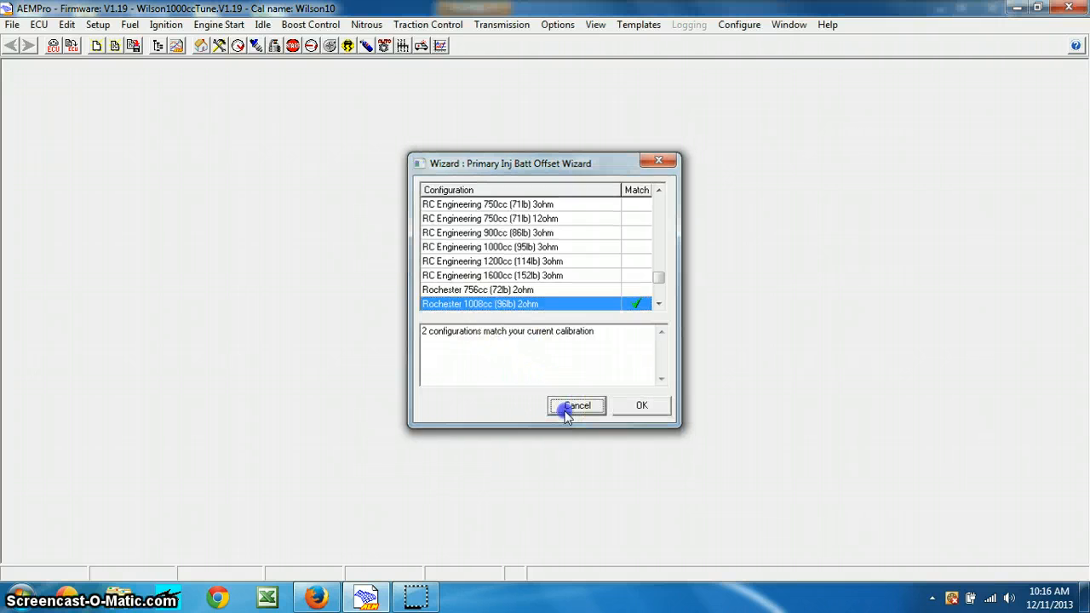
left_click(575, 405)
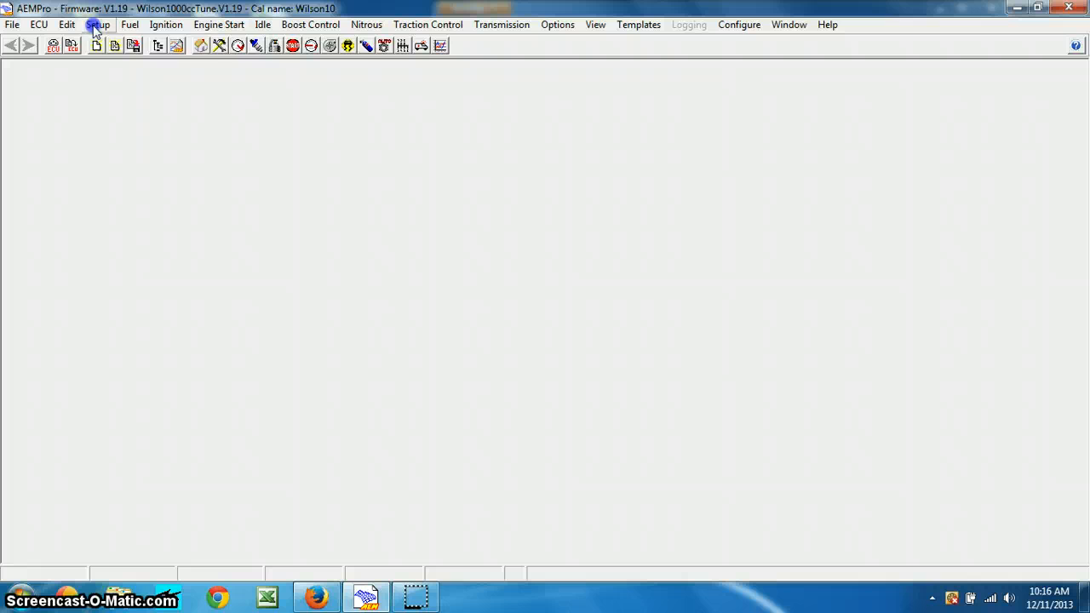
Show the Batt Offset Primary injector table as a numeric table view
left_click(218, 24)
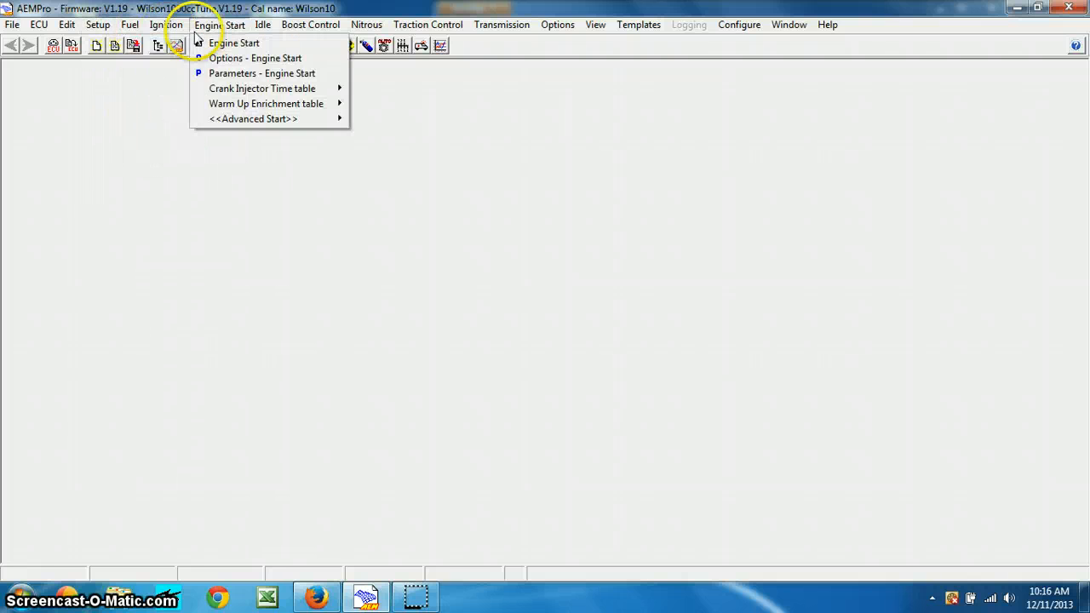
left_click(99, 24)
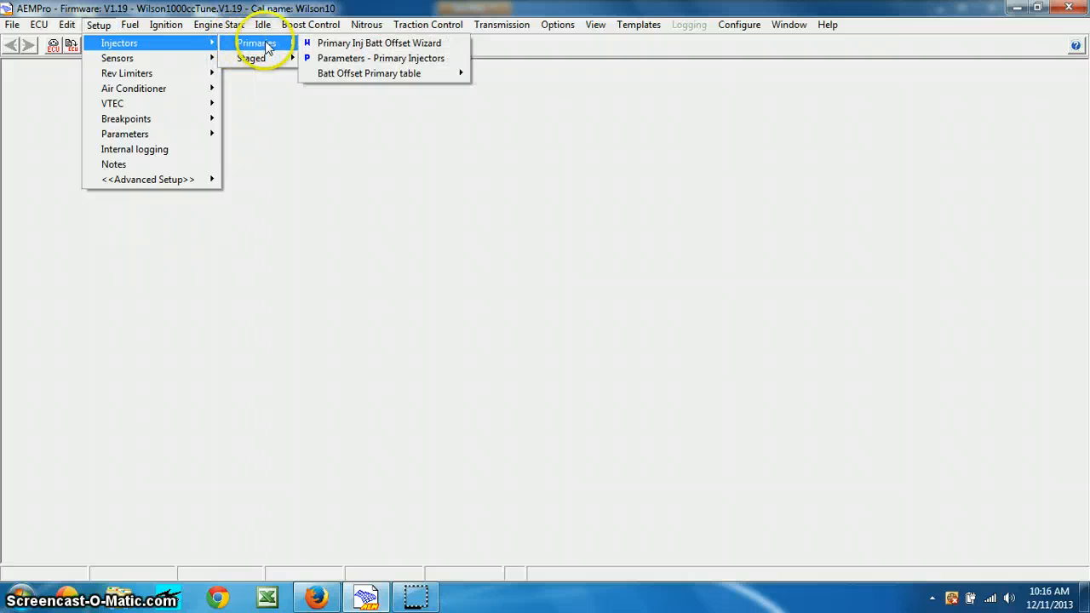
mouse_move(368, 73)
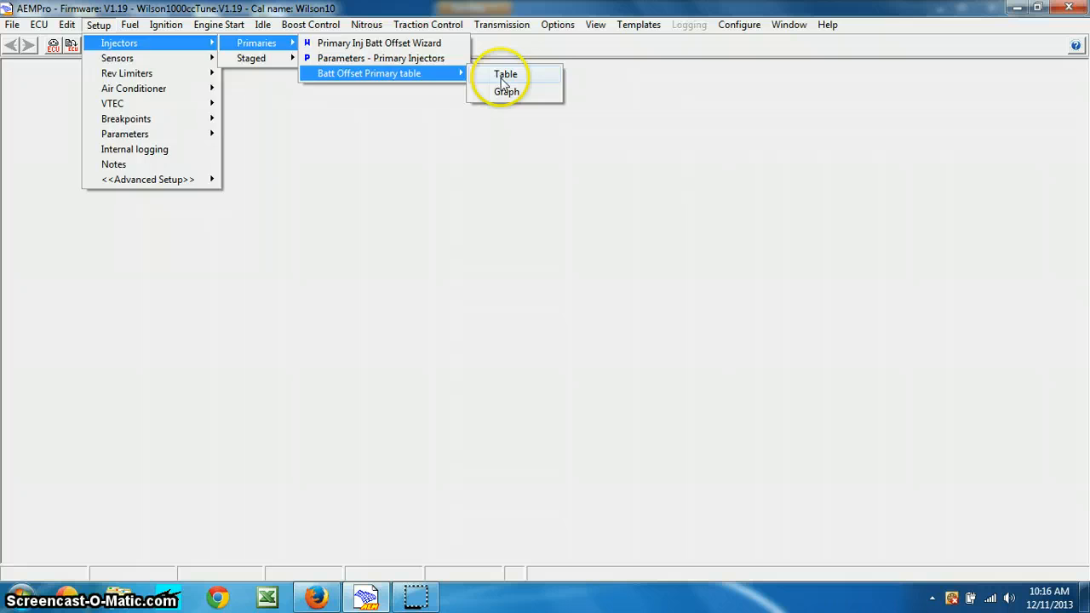
left_click(504, 75)
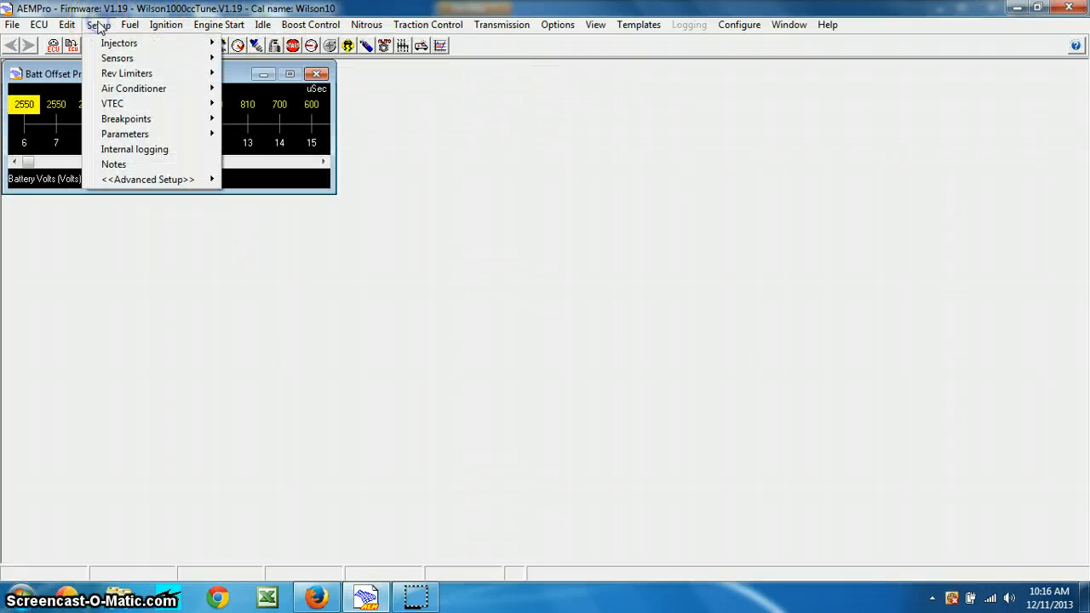
Show the Batt Offset Primary injector table as a graph view
left_click(67, 24)
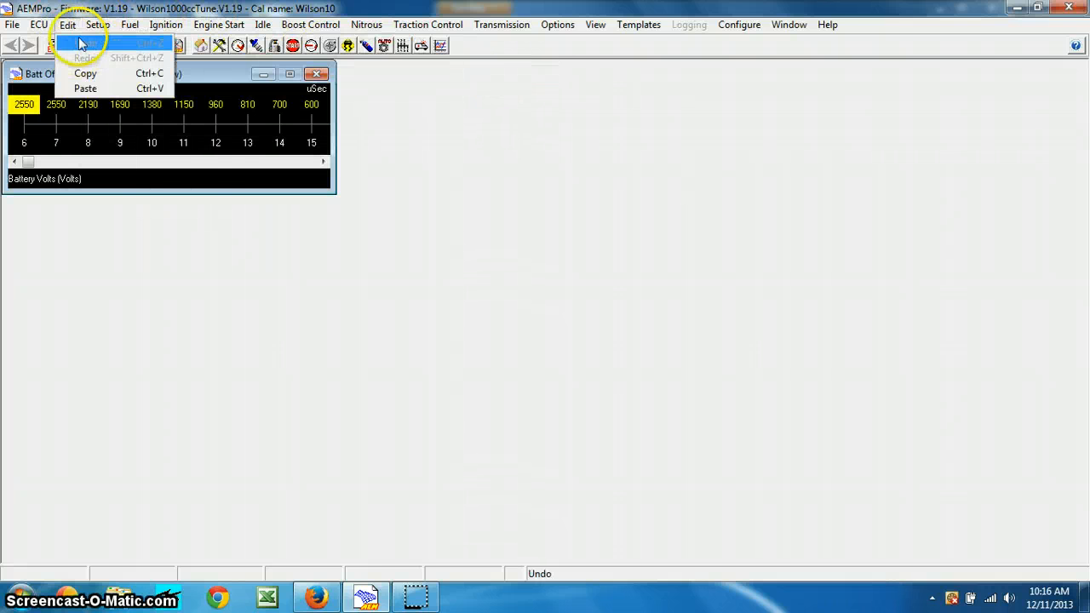
left_click(99, 24)
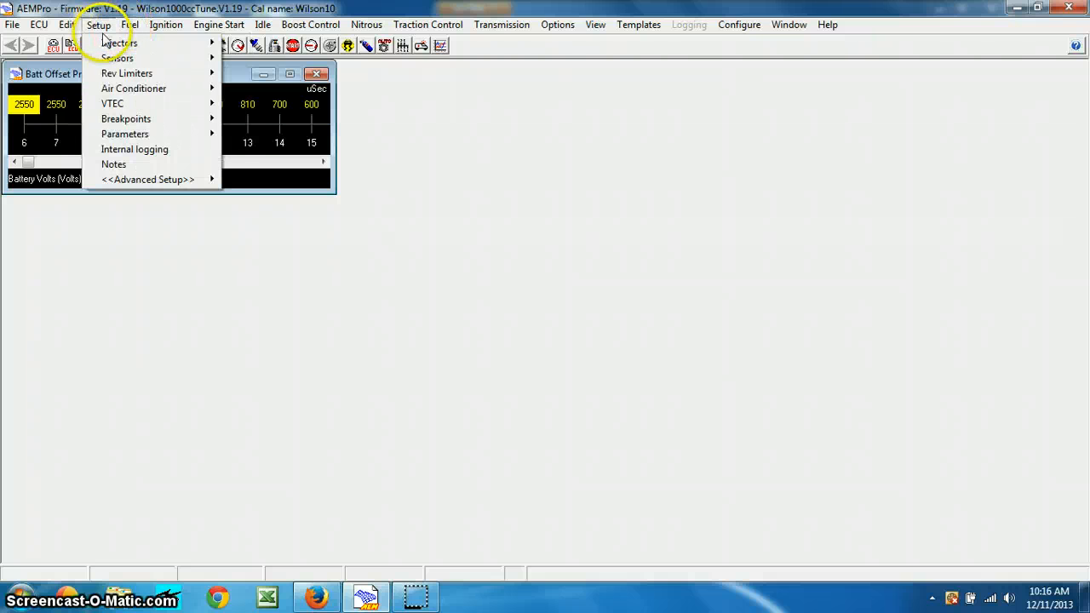
mouse_move(119, 43)
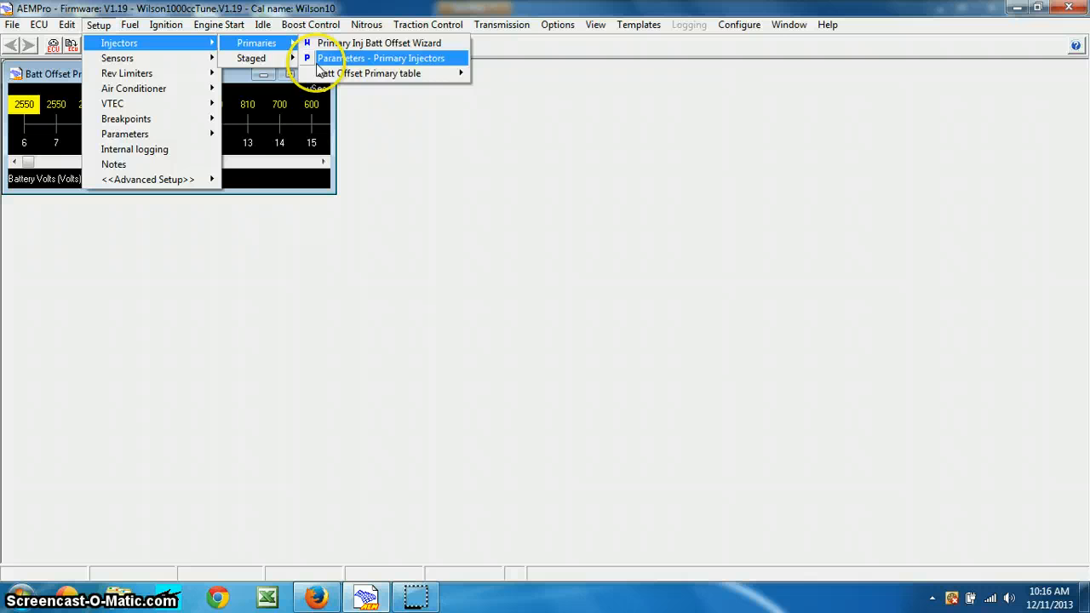
left_click(372, 72)
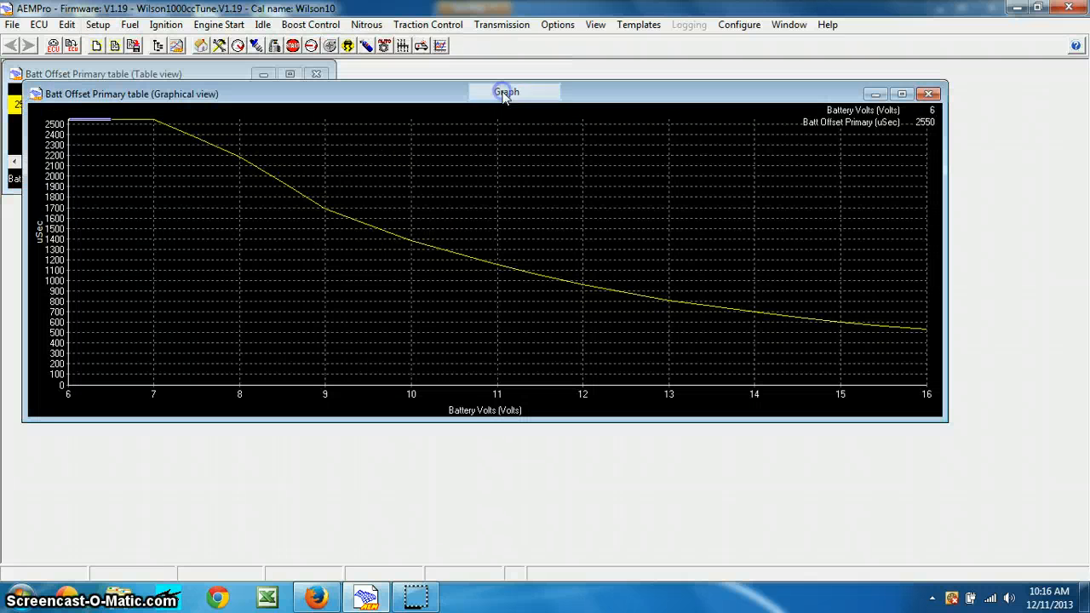
Place the graph window below the table and switch to the email with the 96lb injector offsets
left_click_drag(506, 92, 460, 191)
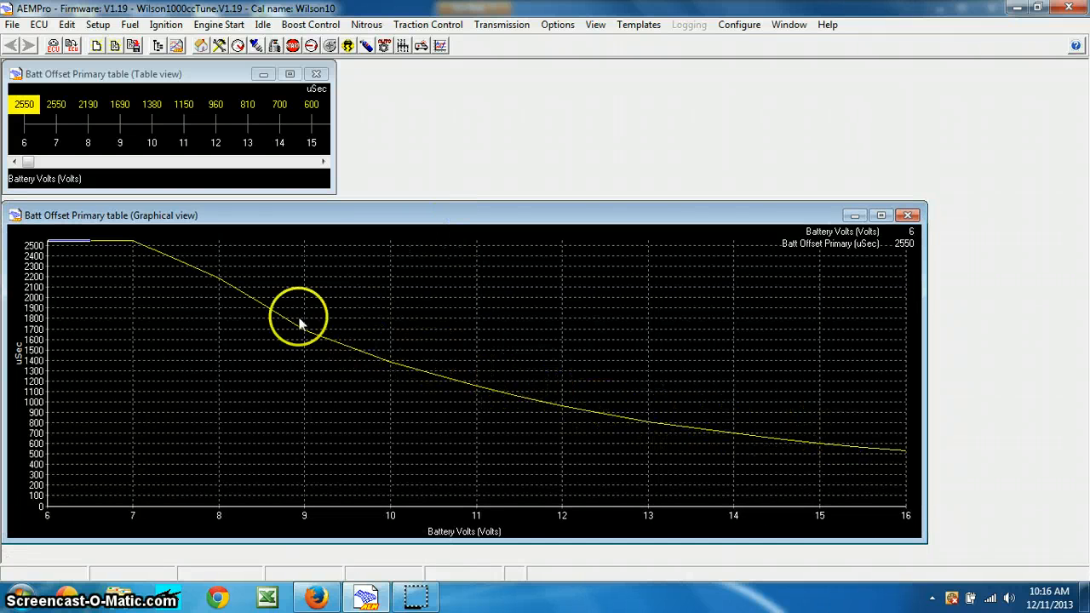
mouse_move(225, 293)
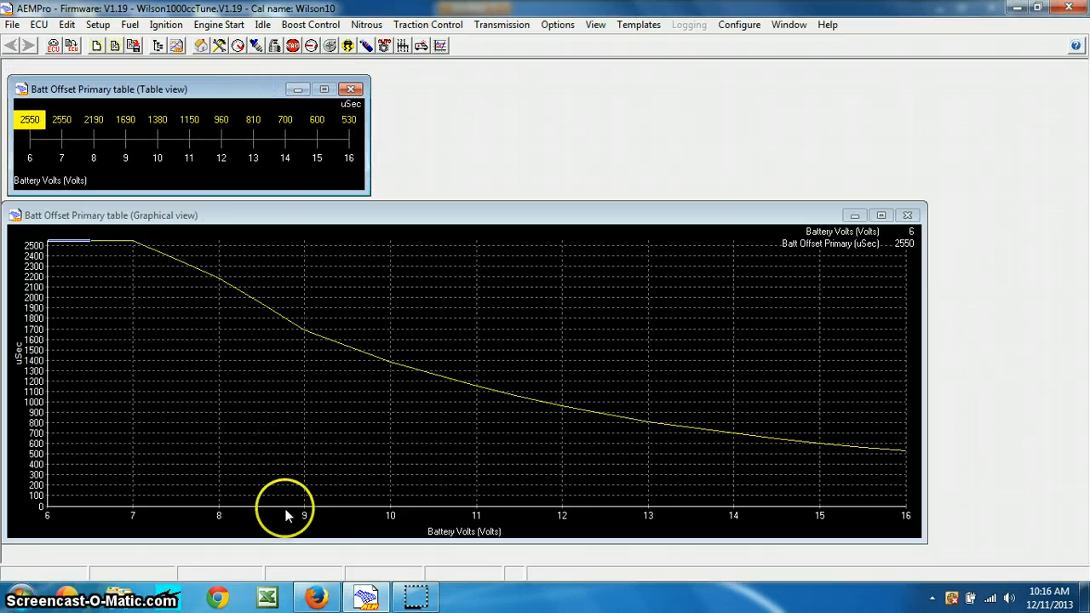
left_click(317, 595)
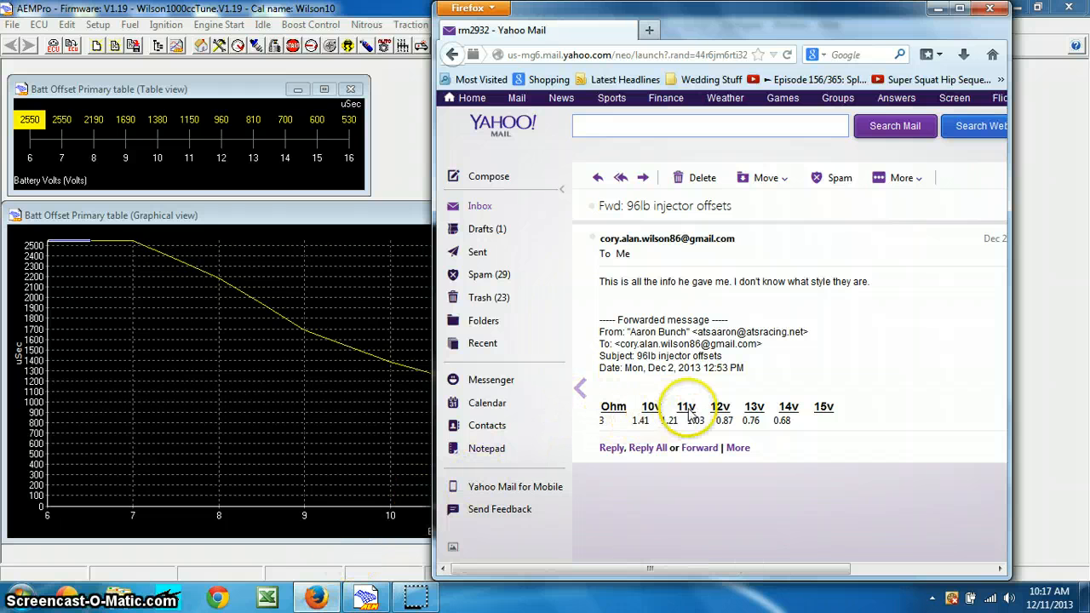
mouse_move(643, 429)
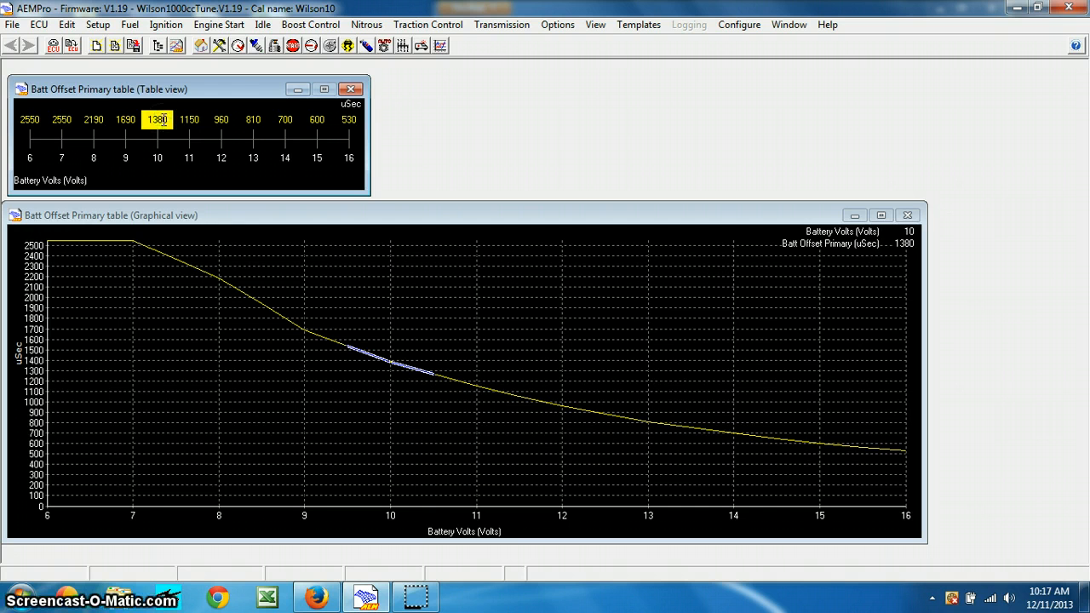
Enter 1410 and 1210 µSec for the 10 and 11 volt battery offsets
type("1410")
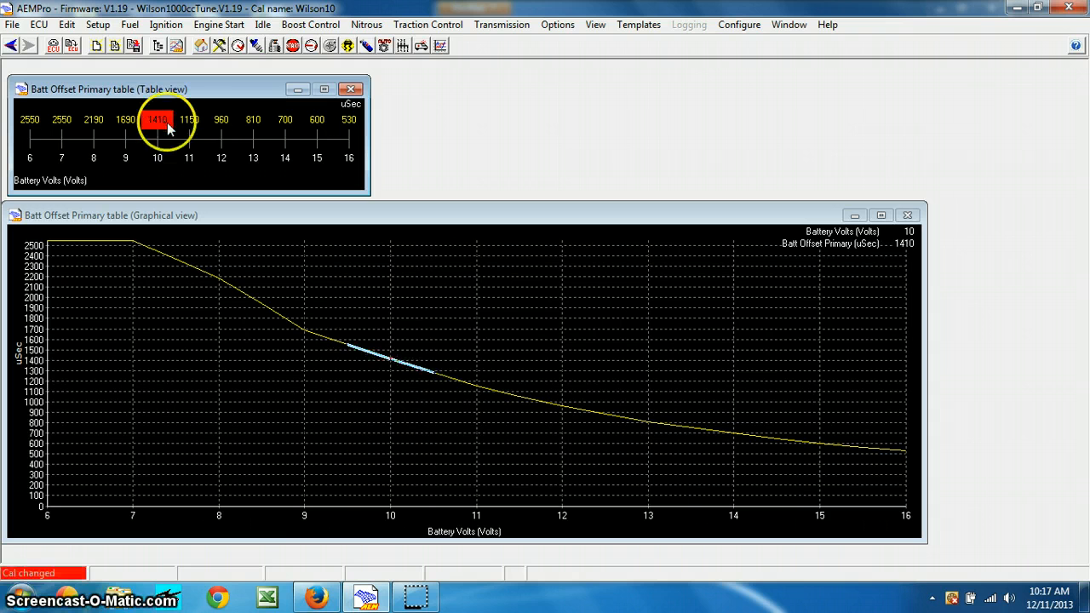
mouse_move(196, 286)
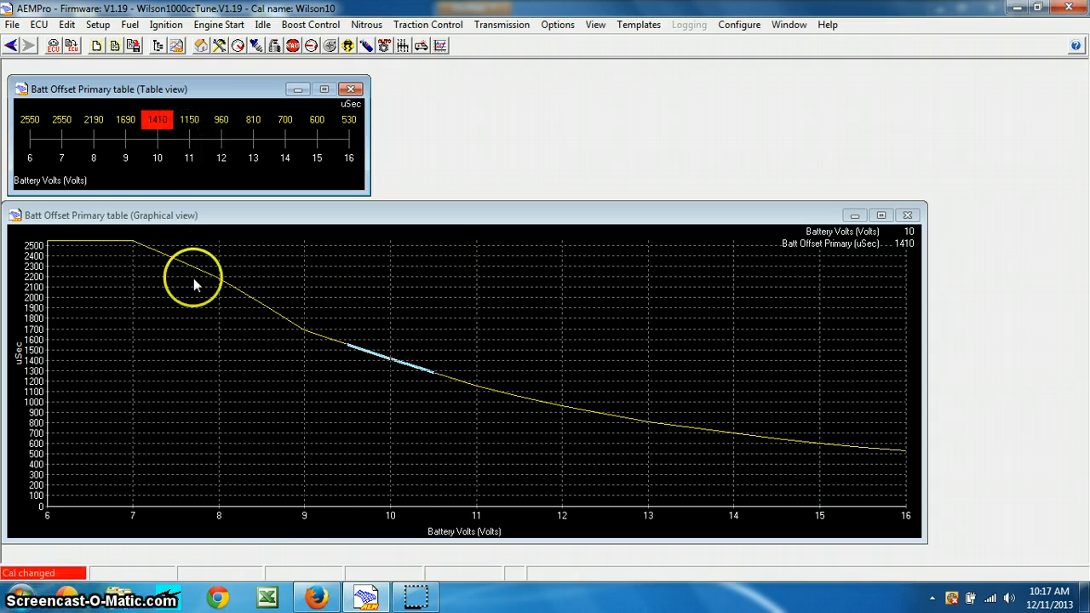
mouse_move(317, 596)
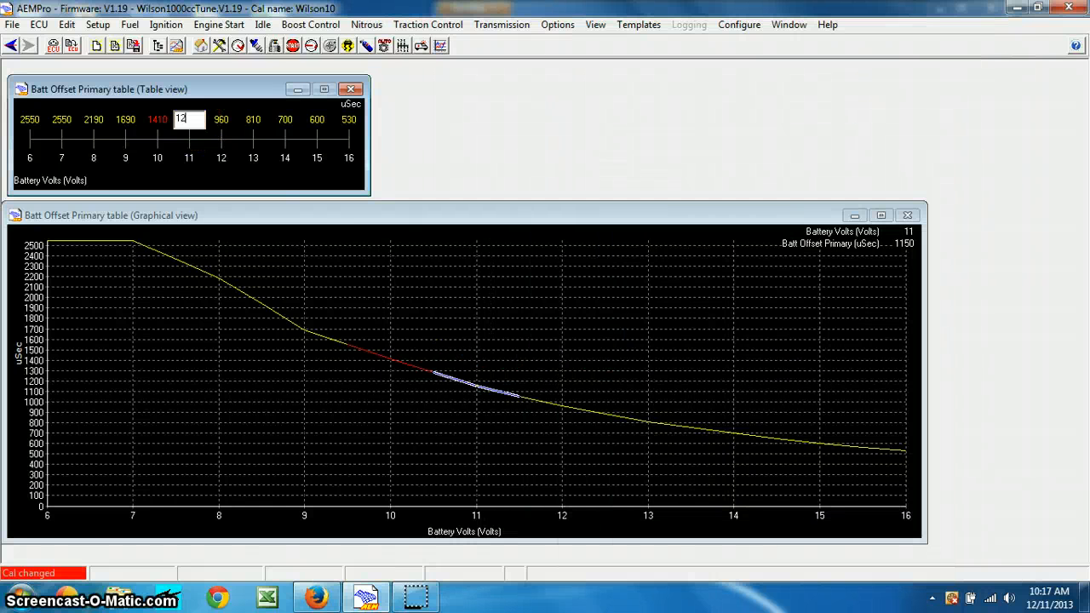
type("1210")
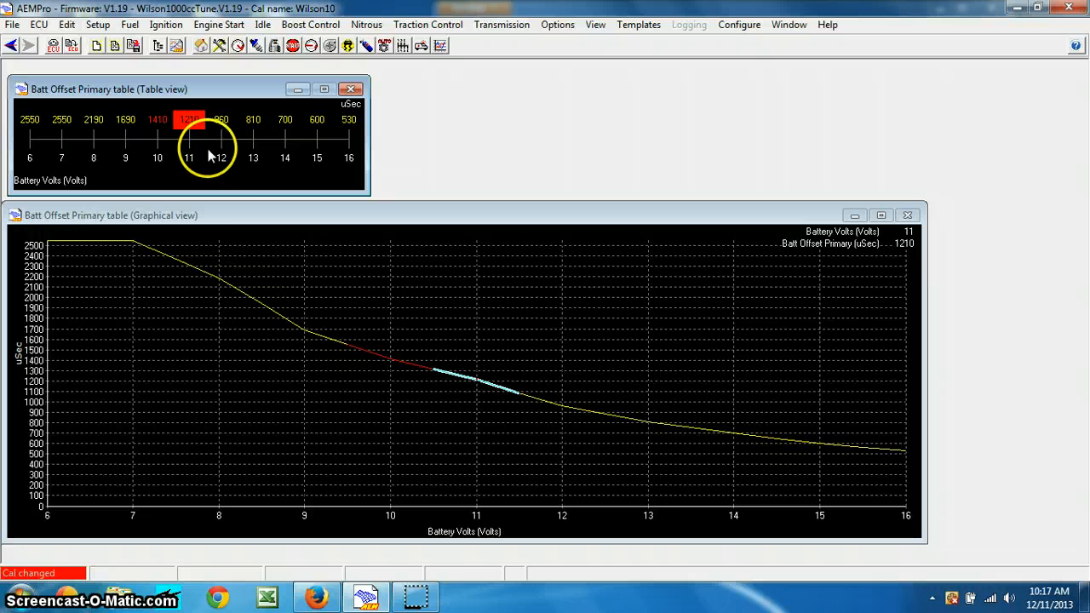
mouse_move(487, 429)
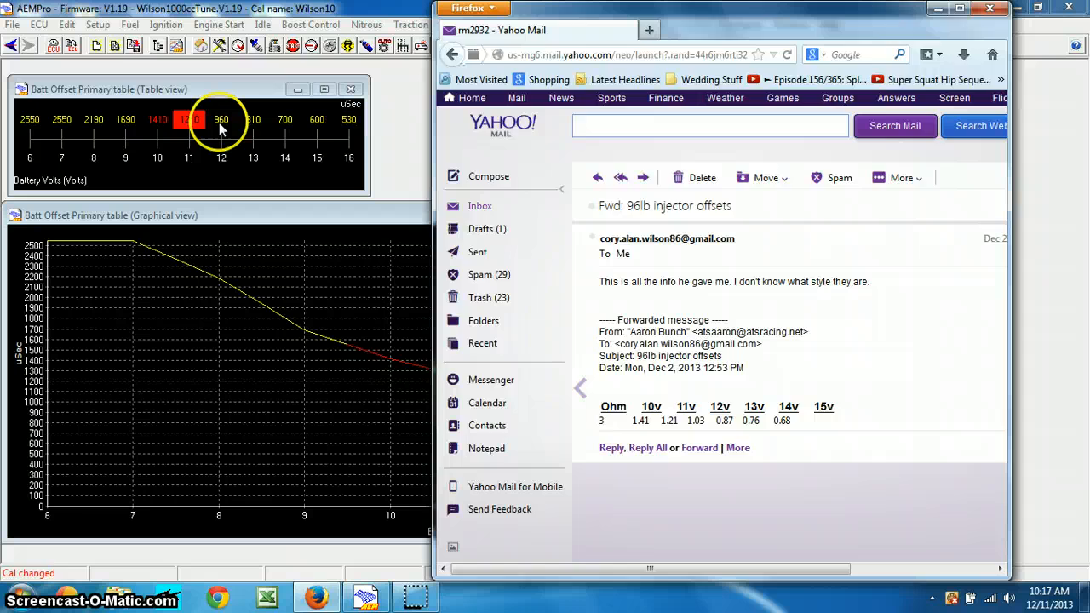
Enter 1030 µSec for the 12 volt offset, checking the email figures
left_click(221, 119)
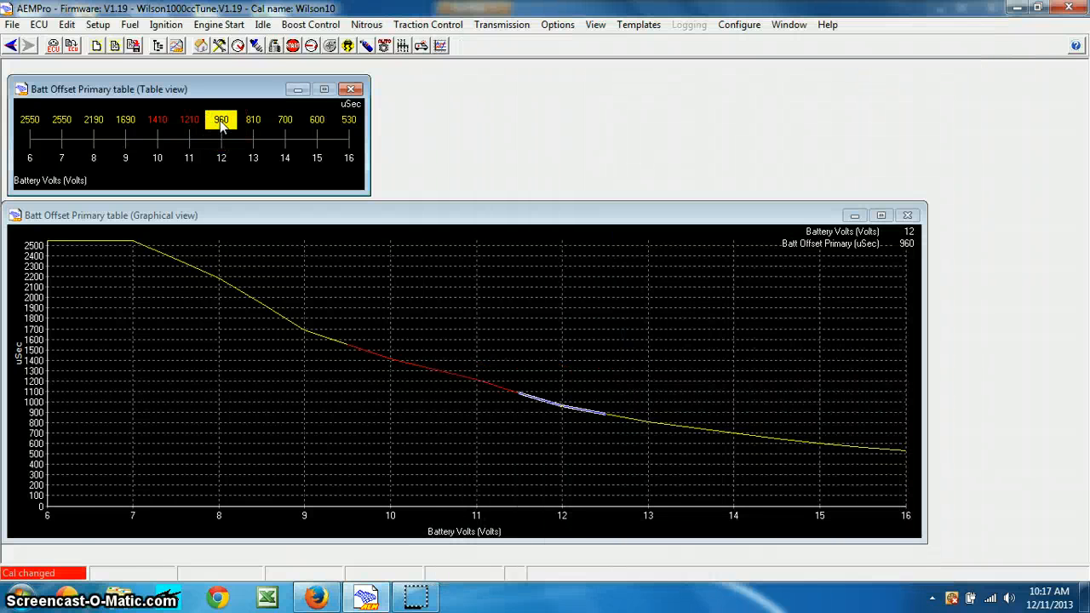
type("1030")
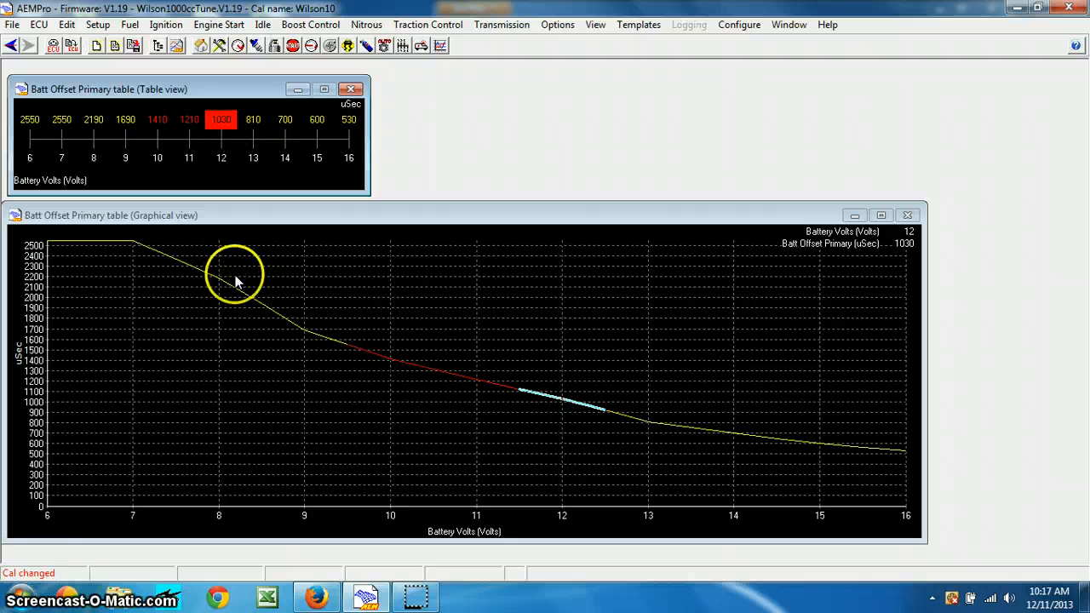
mouse_move(316, 596)
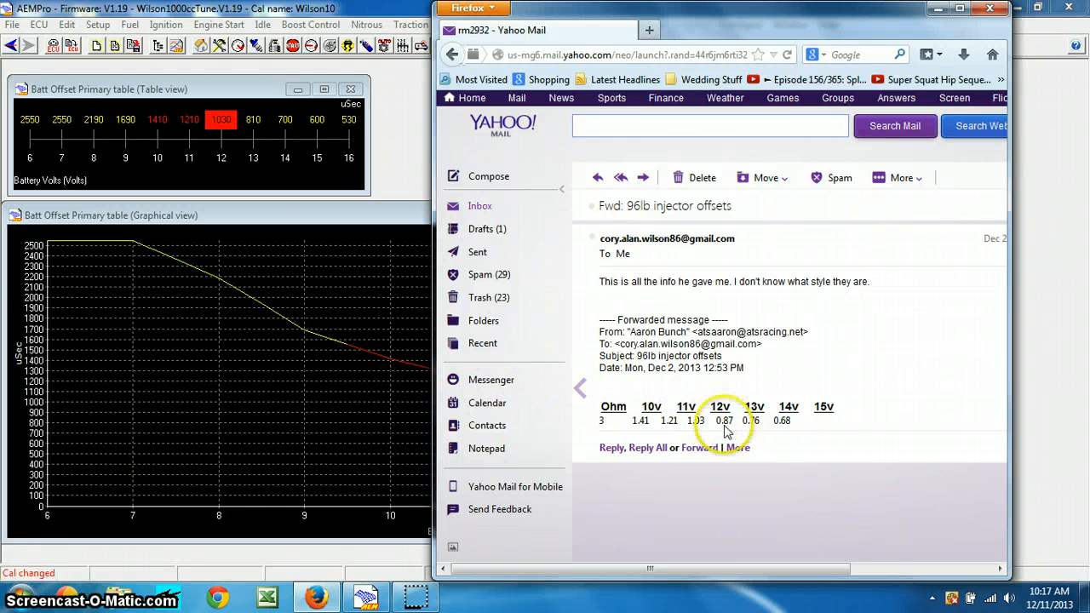
left_click(252, 120)
type("870")
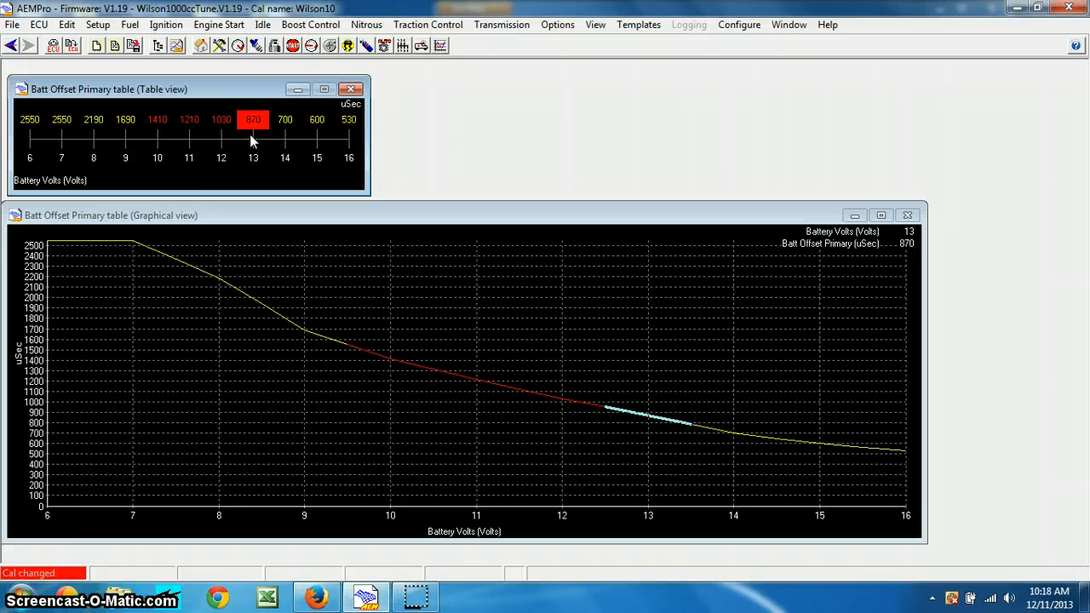
Set the 13 and 14 volt offsets to 870 and 760 µSec and return to the email
left_click(286, 119)
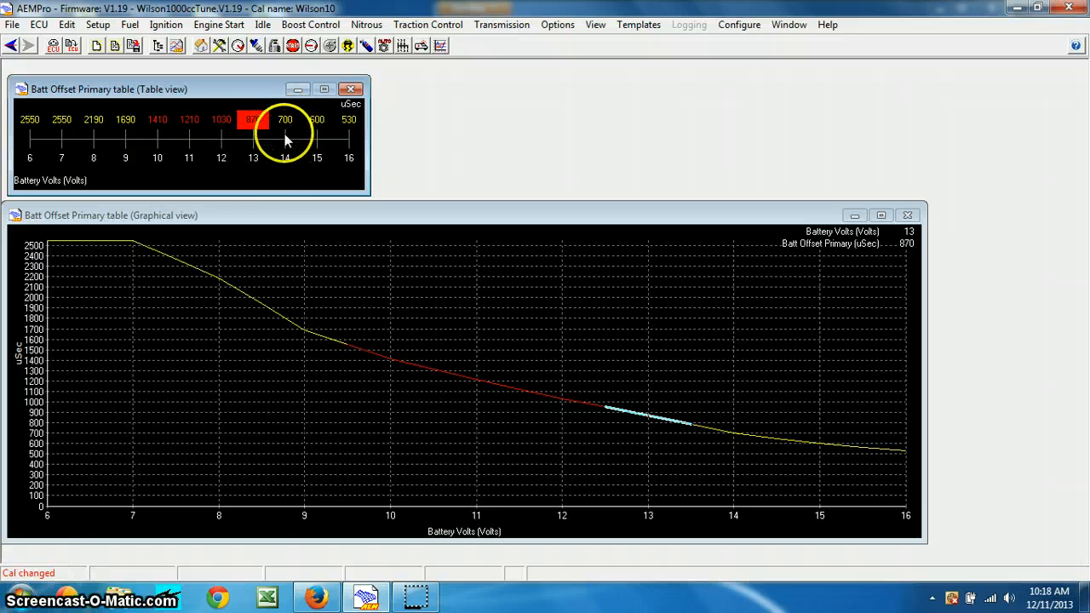
left_click(252, 119)
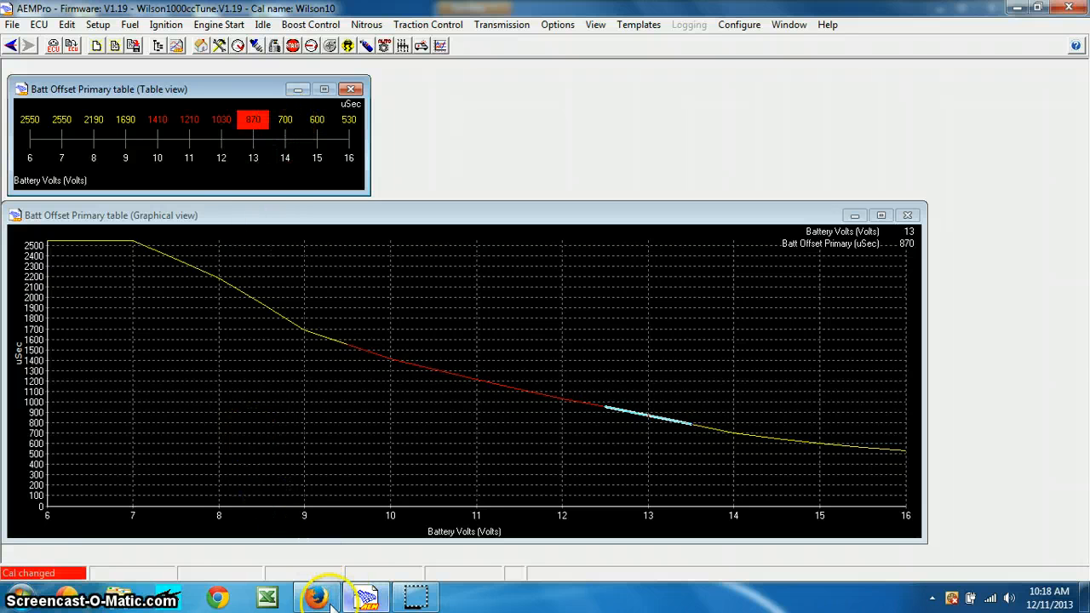
left_click(316, 596)
type("760")
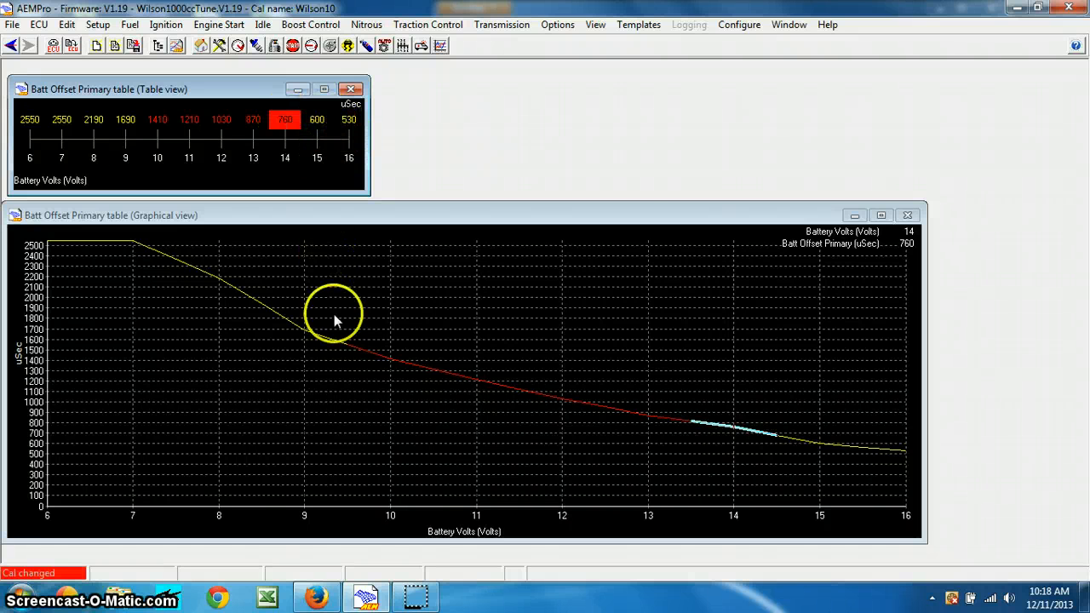
Enter 680 µSec for the 15 volt offset from the email and select the 16 volt cell
left_click(316, 596)
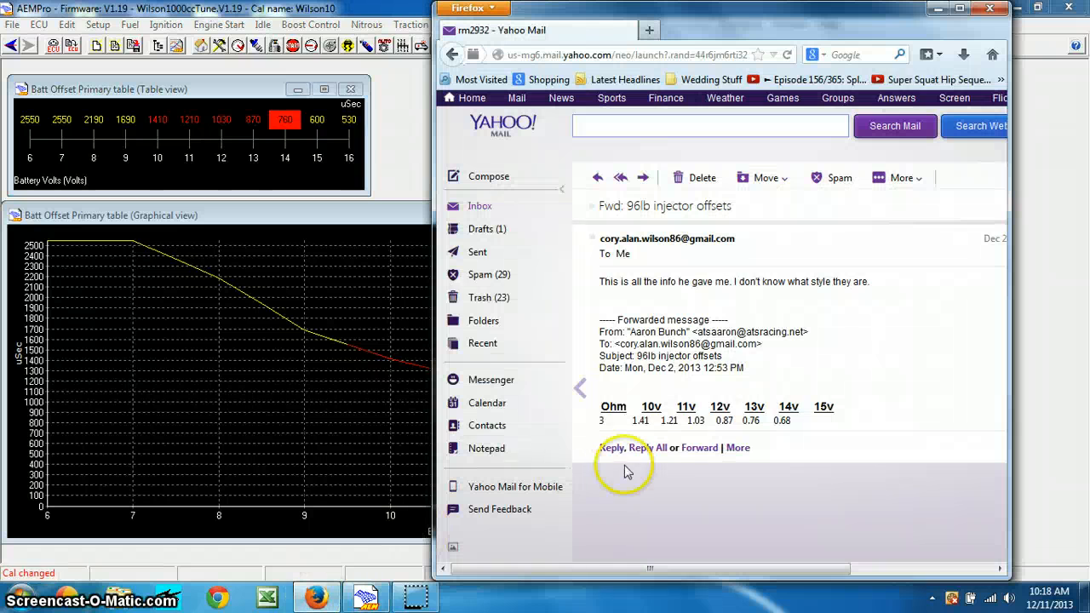
mouse_move(722, 406)
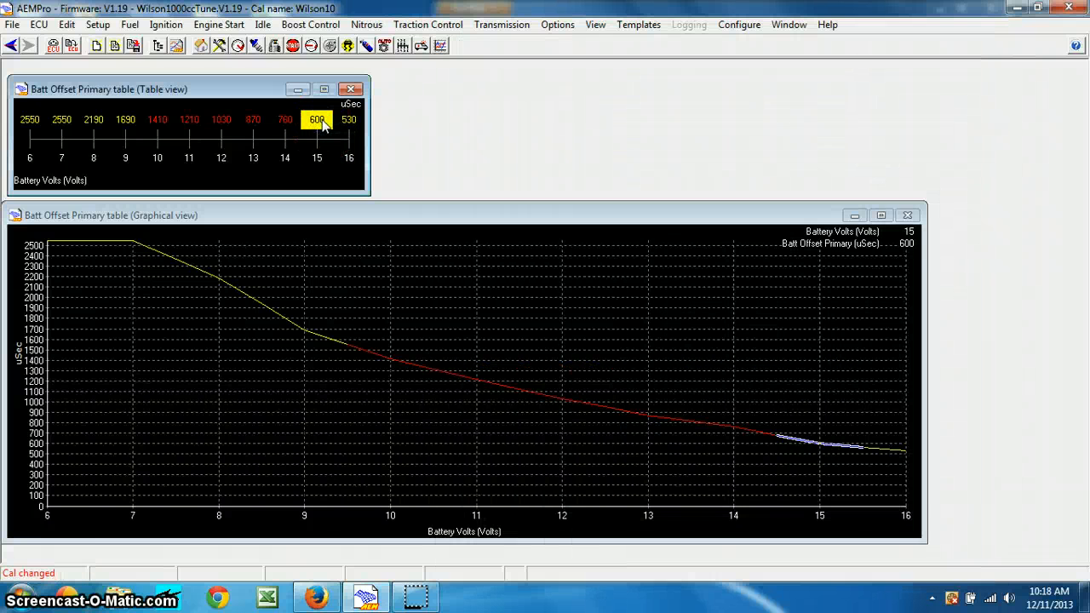
type("80")
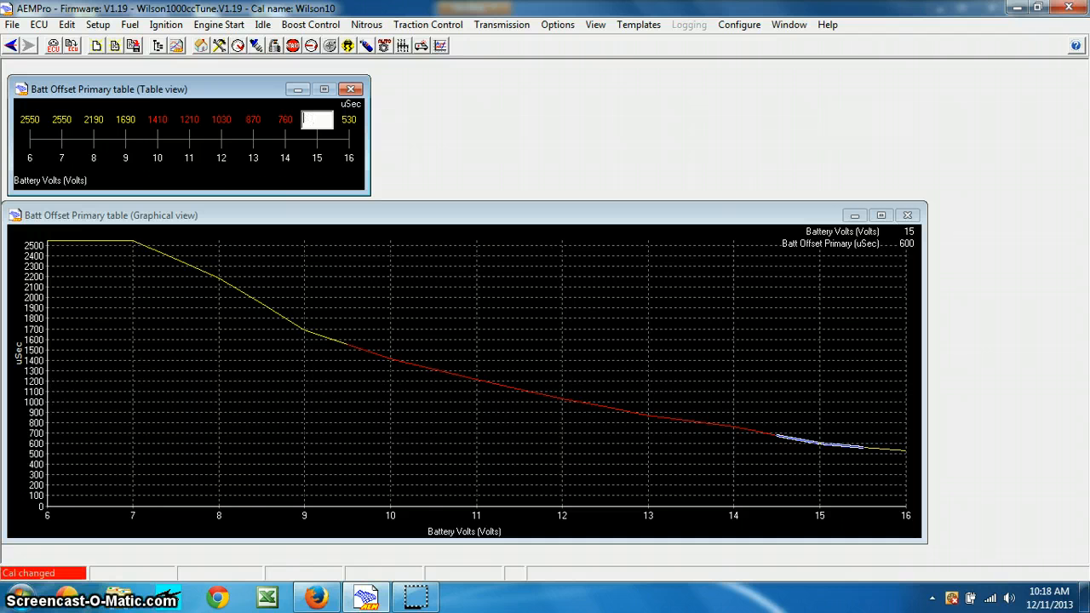
type("680")
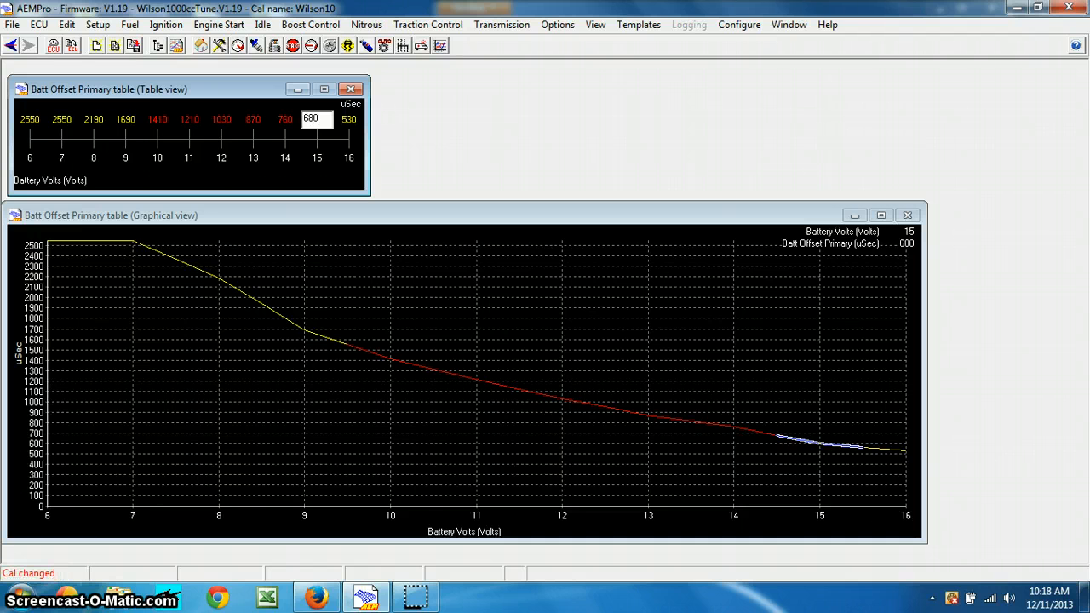
left_click(317, 119)
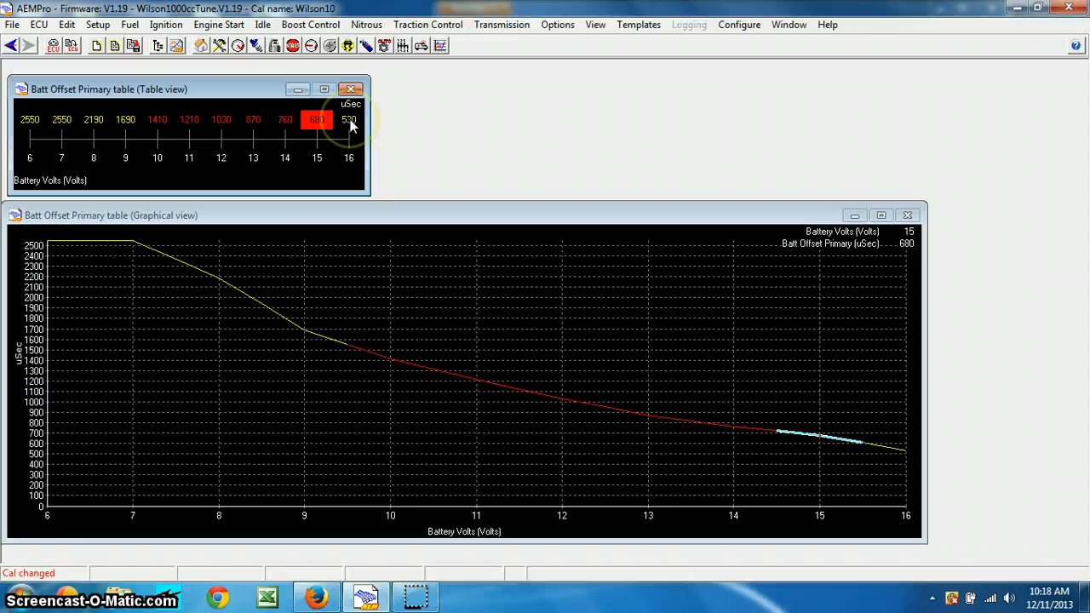
left_click(347, 119)
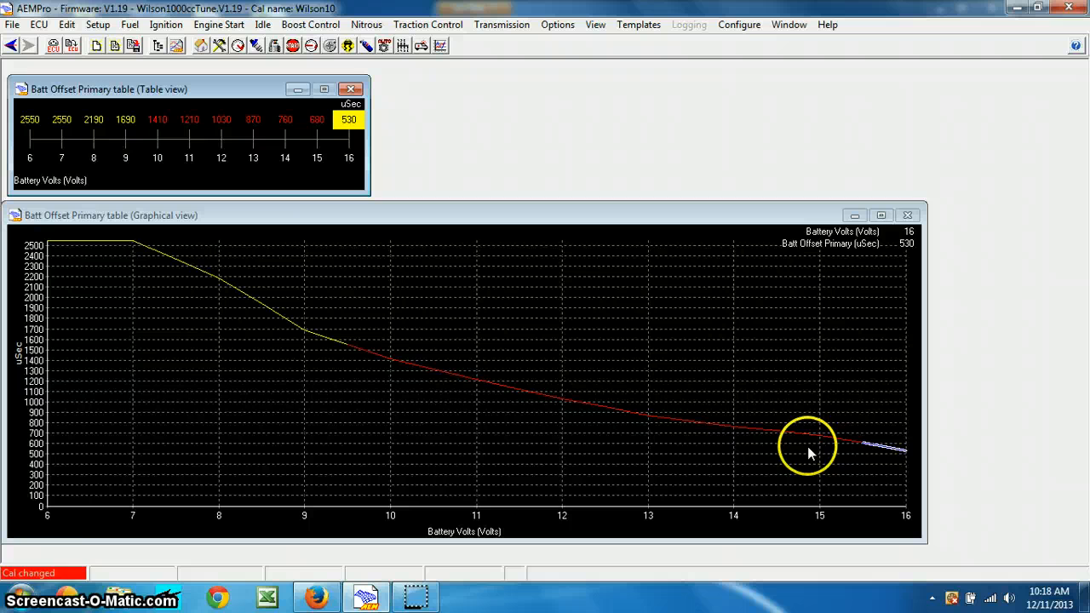
mouse_move(799, 440)
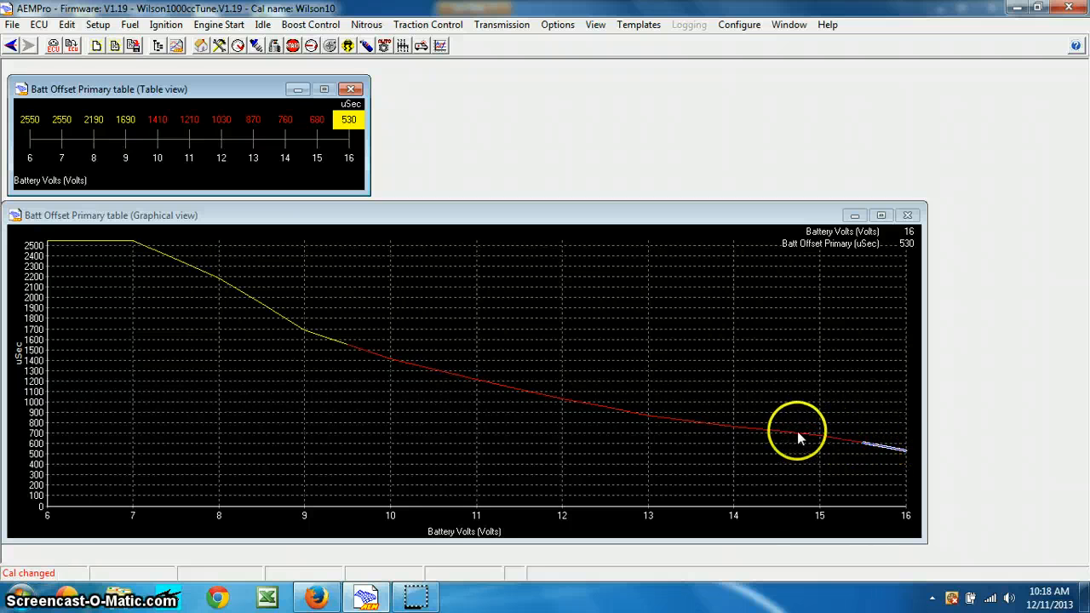
mouse_move(395, 371)
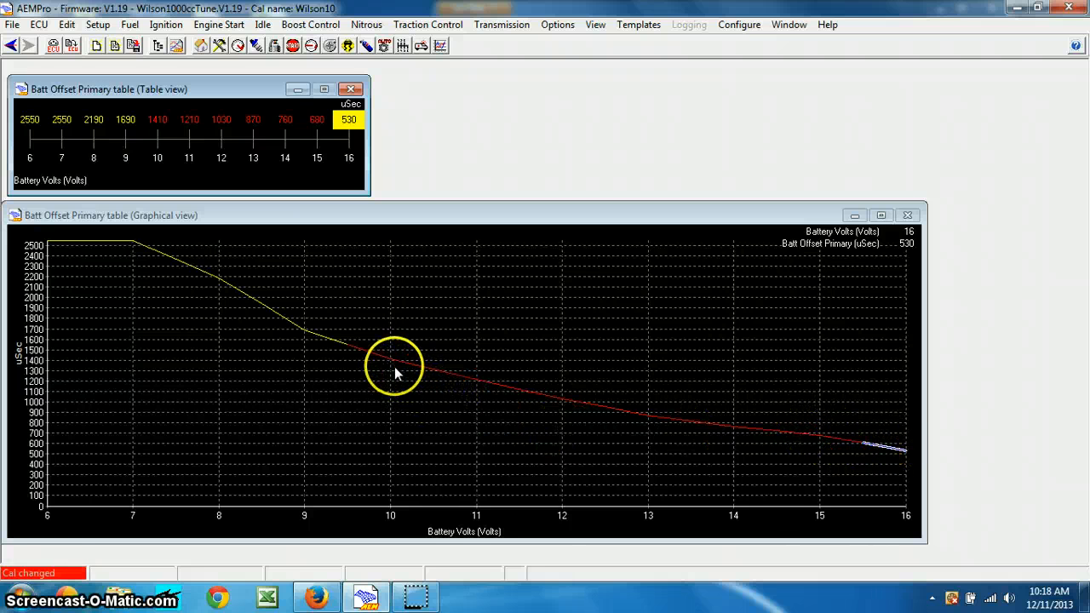
mouse_move(332, 349)
type("600")
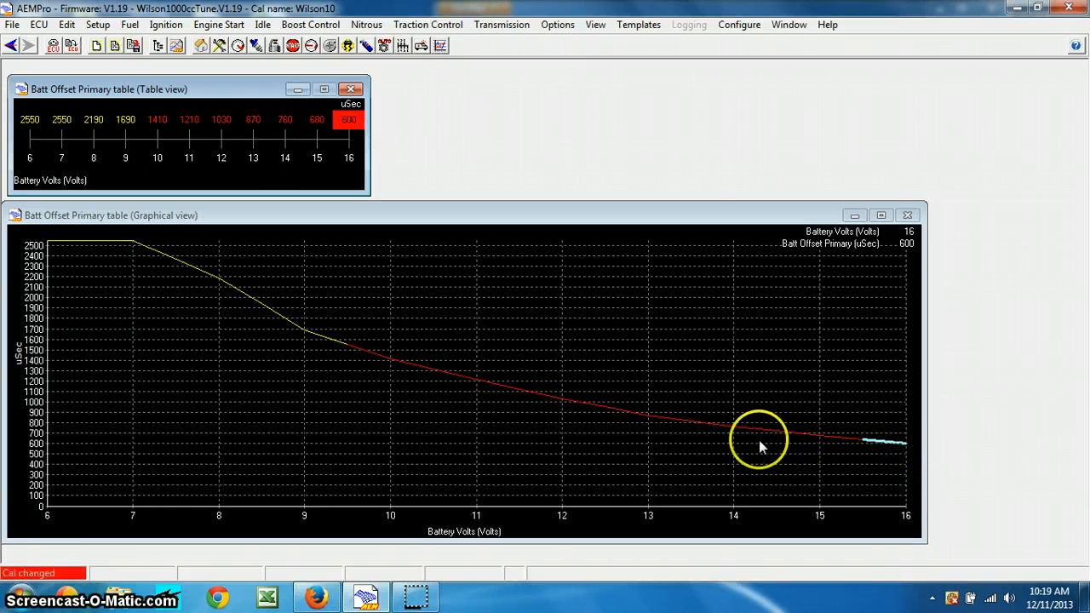
mouse_move(498, 383)
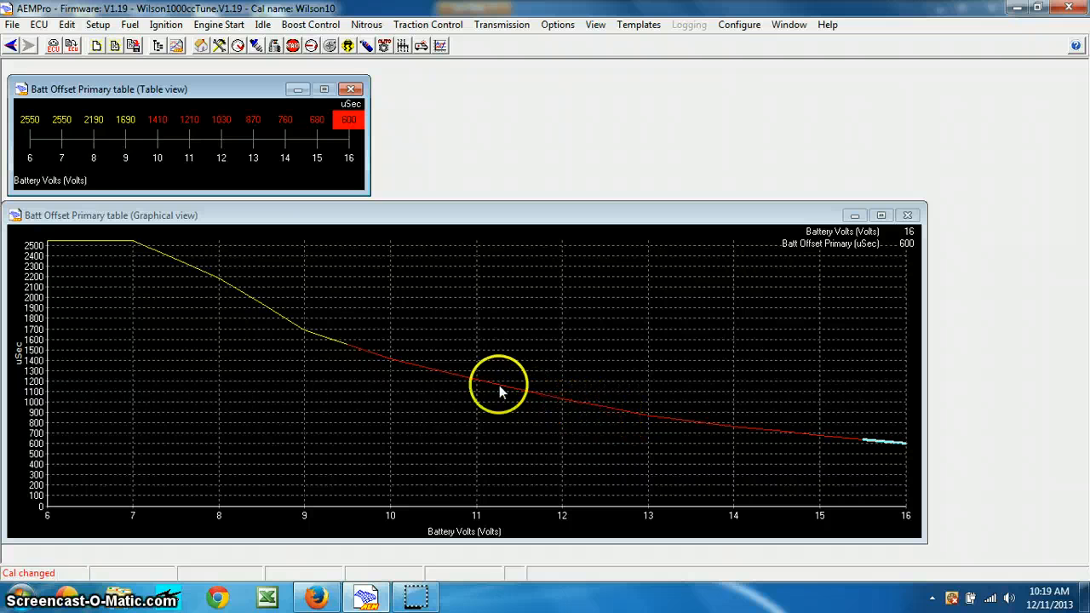
mouse_move(443, 381)
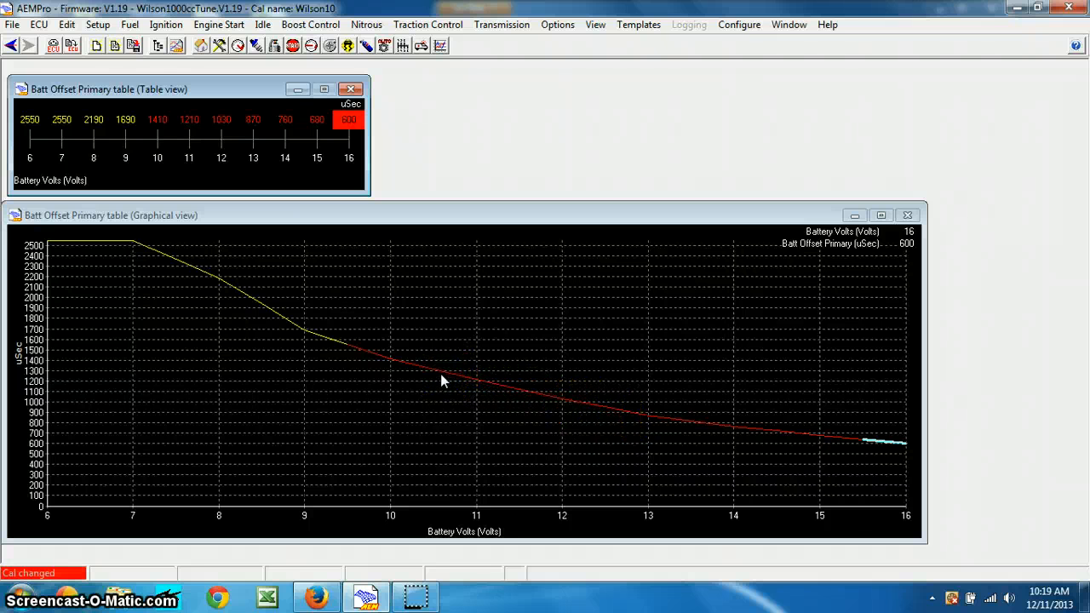
Save the calibration over the existing Wilson1000ccTune.V1.19 file, confirming the replace
left_click(13, 23)
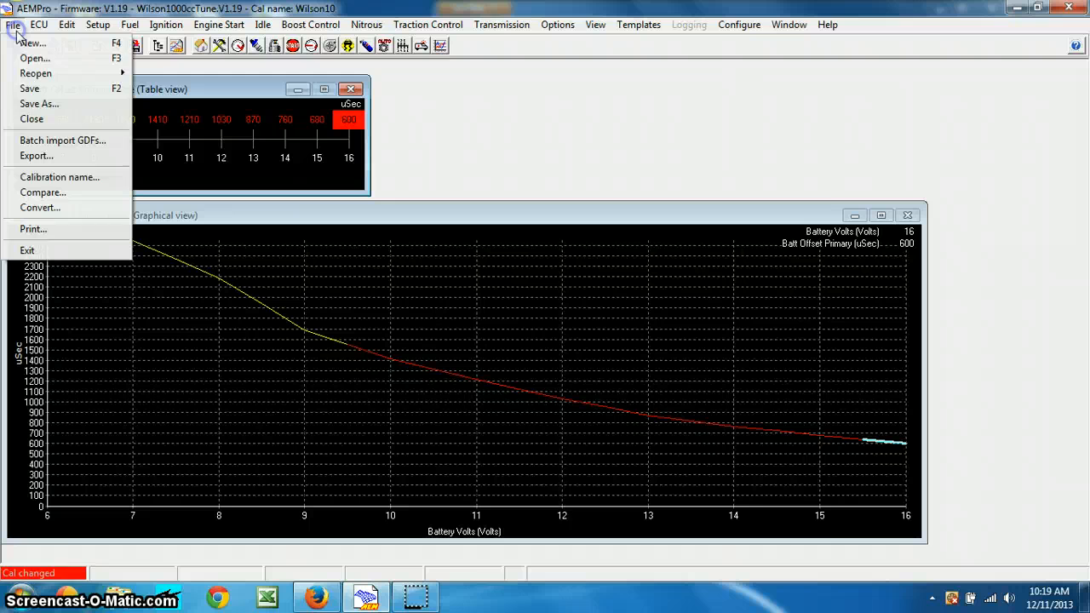
left_click(40, 104)
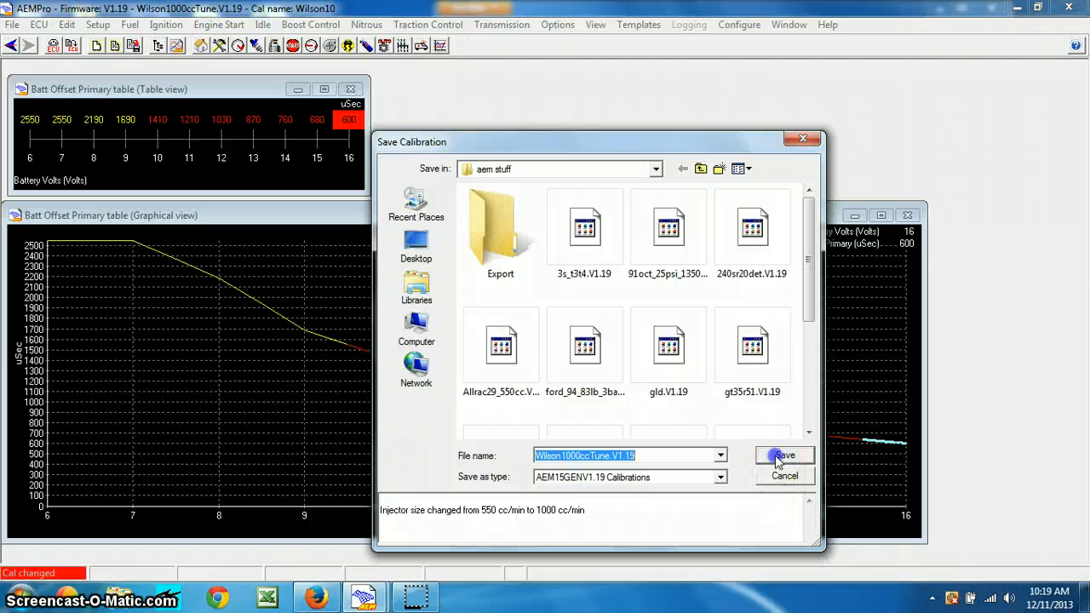
left_click(783, 456)
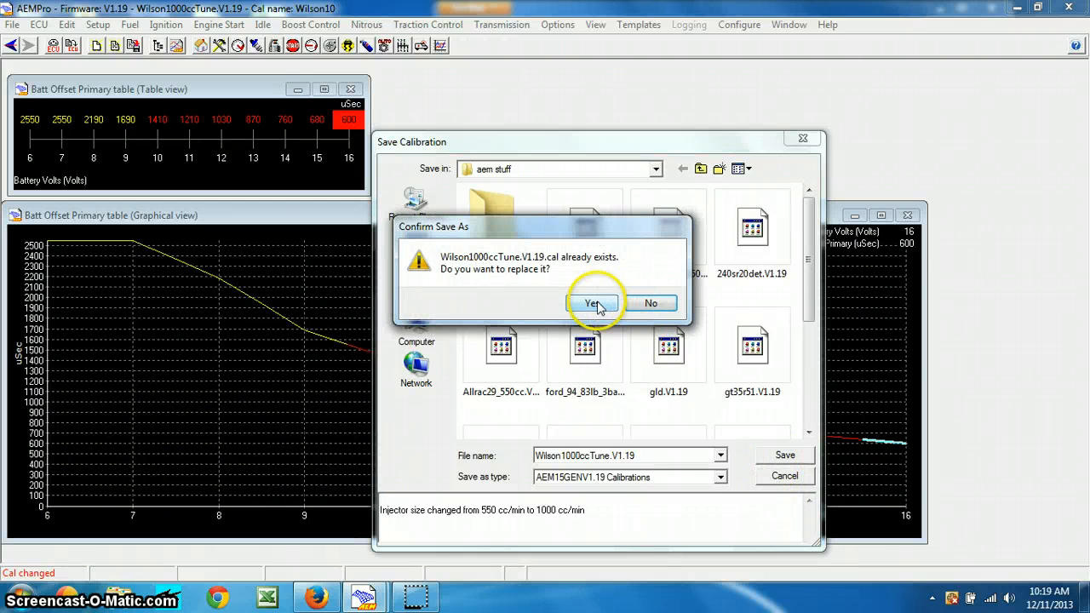
left_click(590, 303)
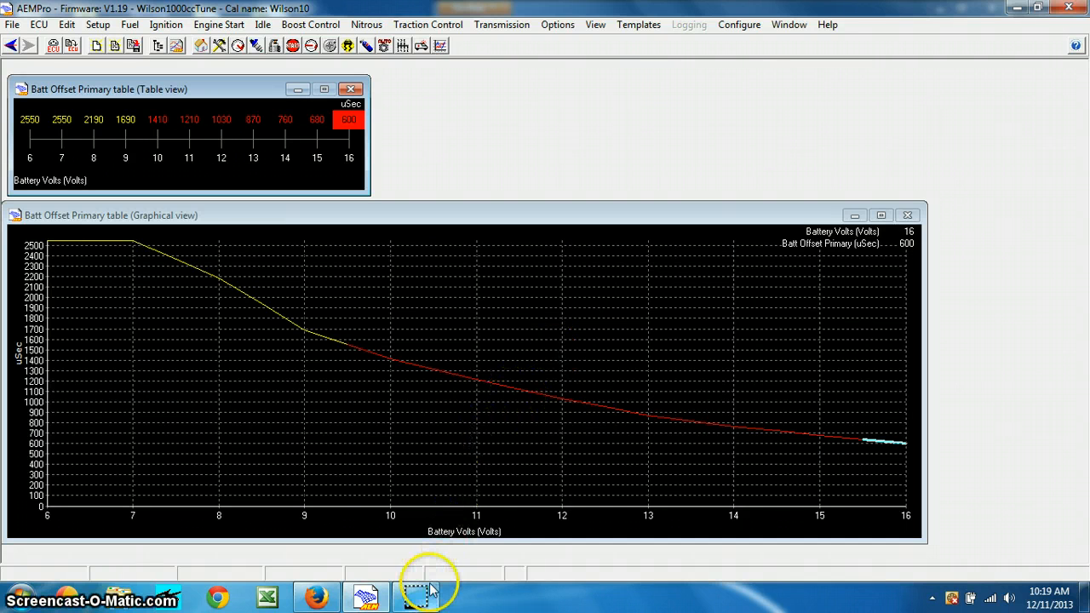
mouse_move(417, 596)
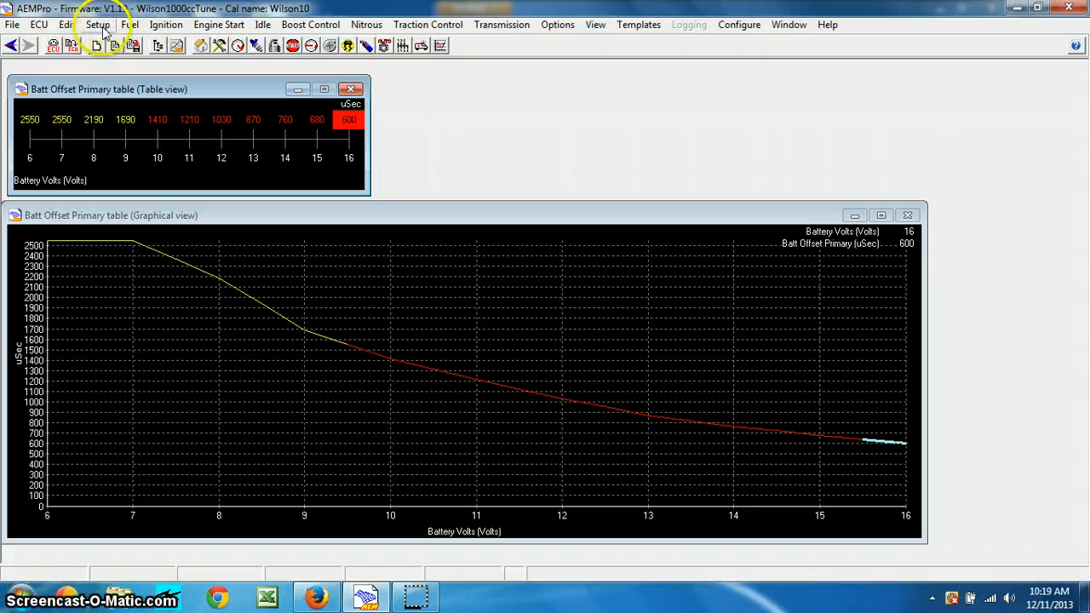
Scroll the wizard's injector configuration list through Mitsubishi to Nissan, checking the Match column
left_click(99, 24)
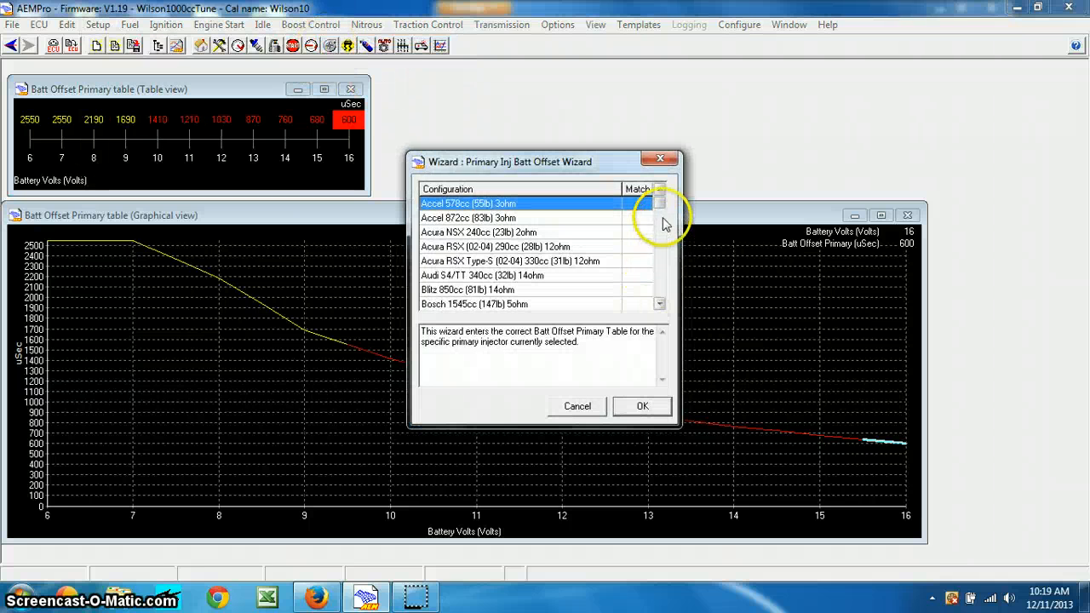
scroll("down", 3)
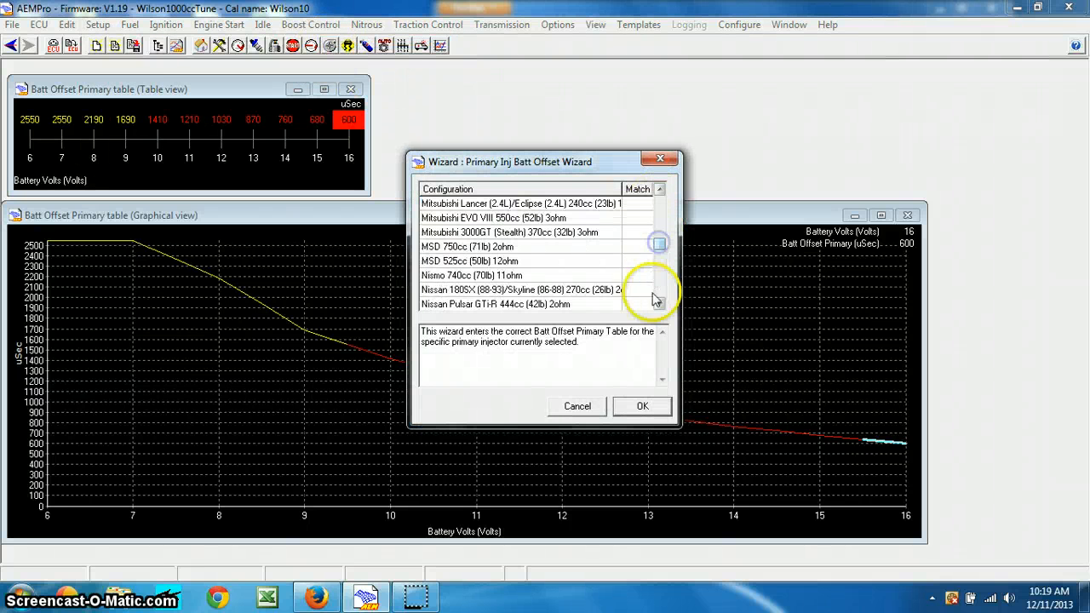